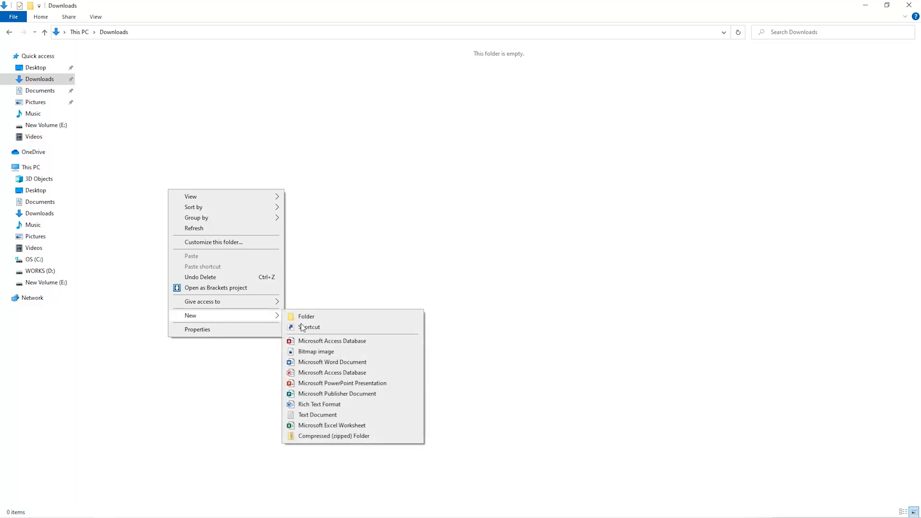
- Create a new folder named Miner in the empty Downloads folder
click(306, 315)
text(sec)
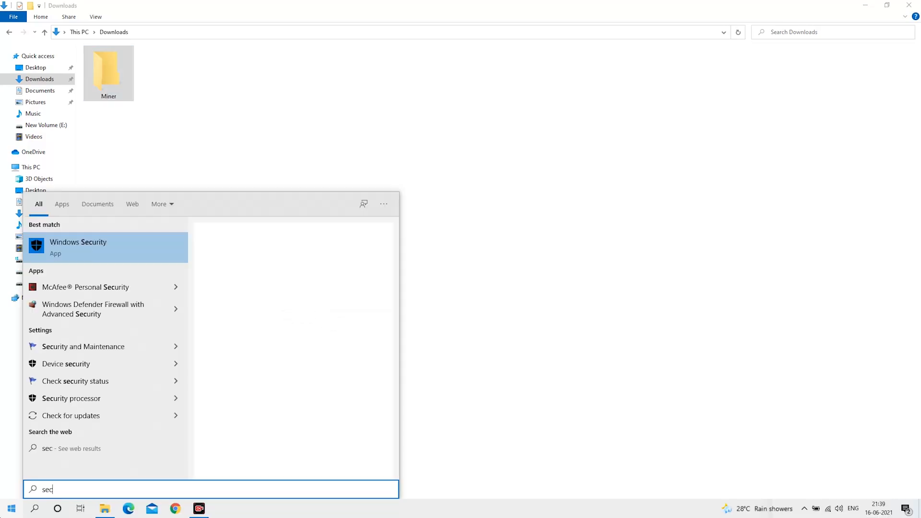
- Reach the antivirus exclusions list under Virus & threat protection in Windows Security
click(77, 247)
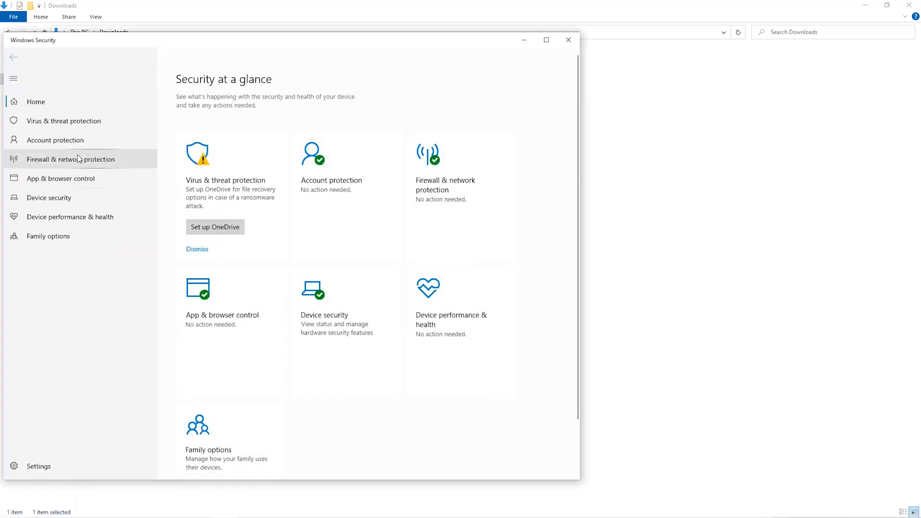
click(63, 121)
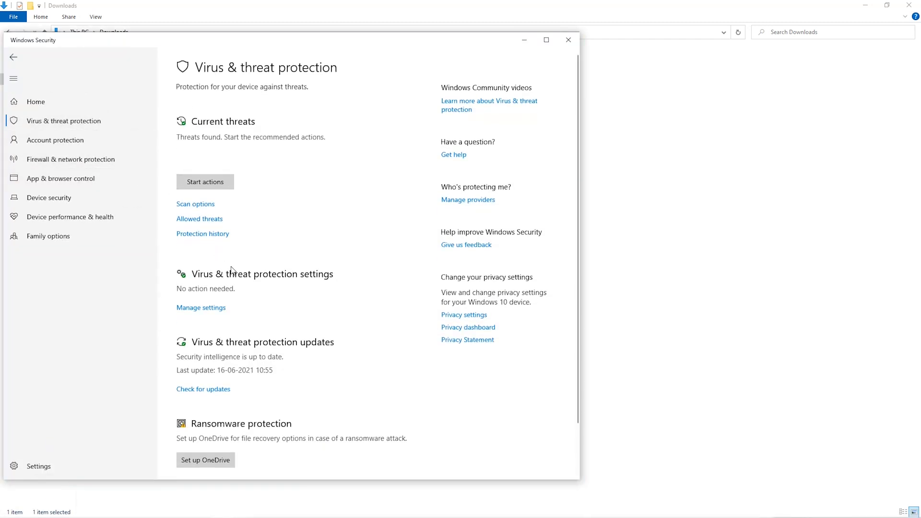
scroll(down, 3)
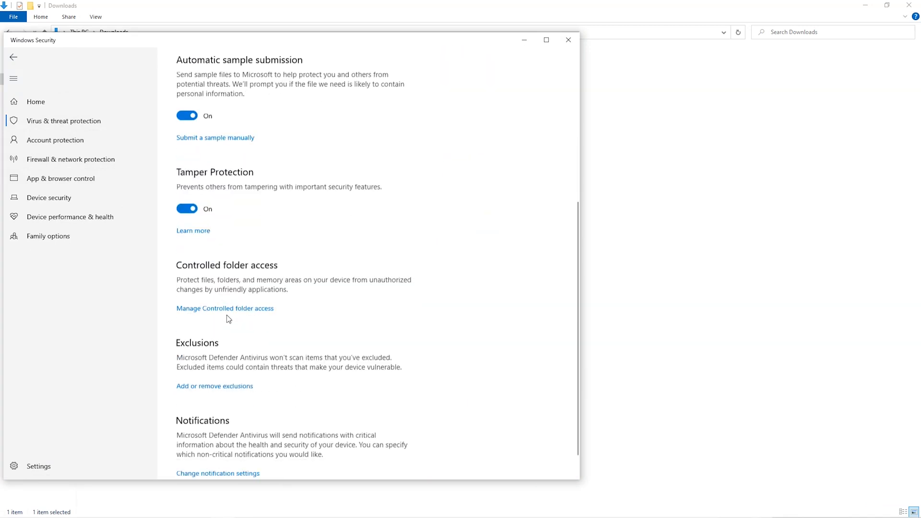
scroll(down, 3)
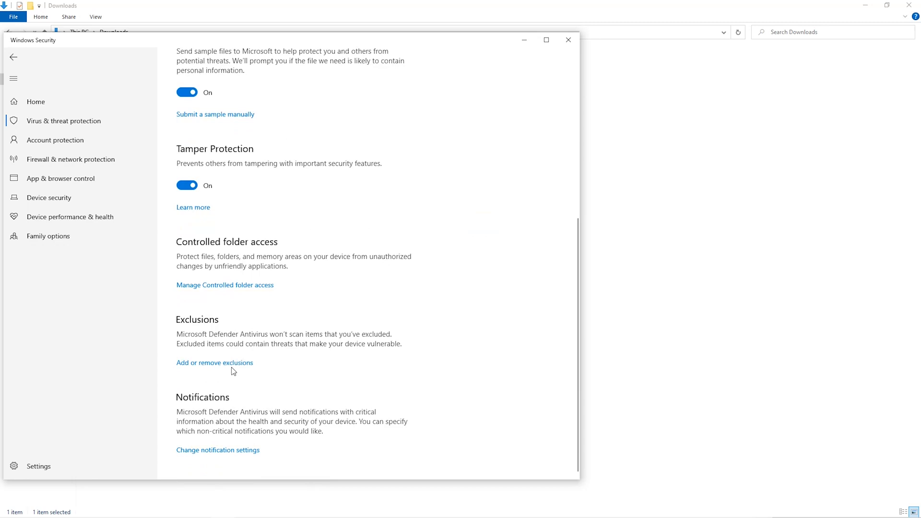
click(215, 362)
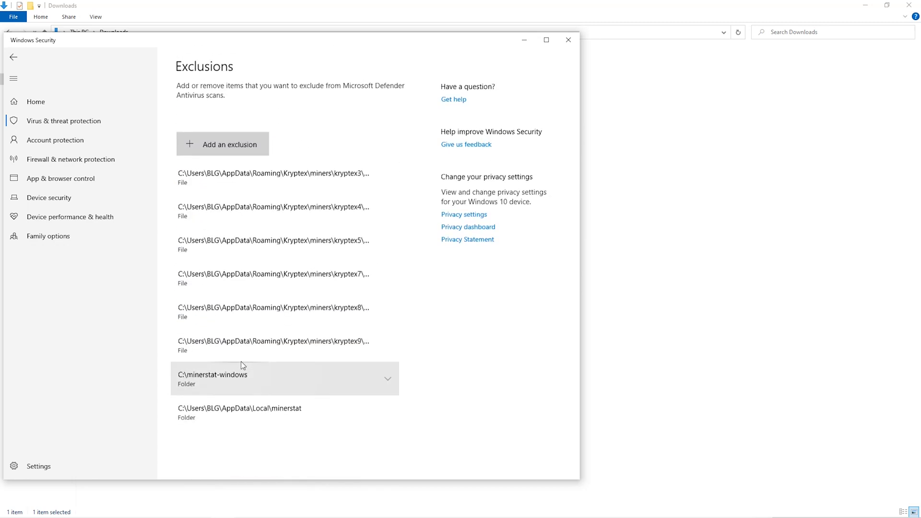
- Add the Downloads\Miner folder as a new Defender folder exclusion
click(229, 145)
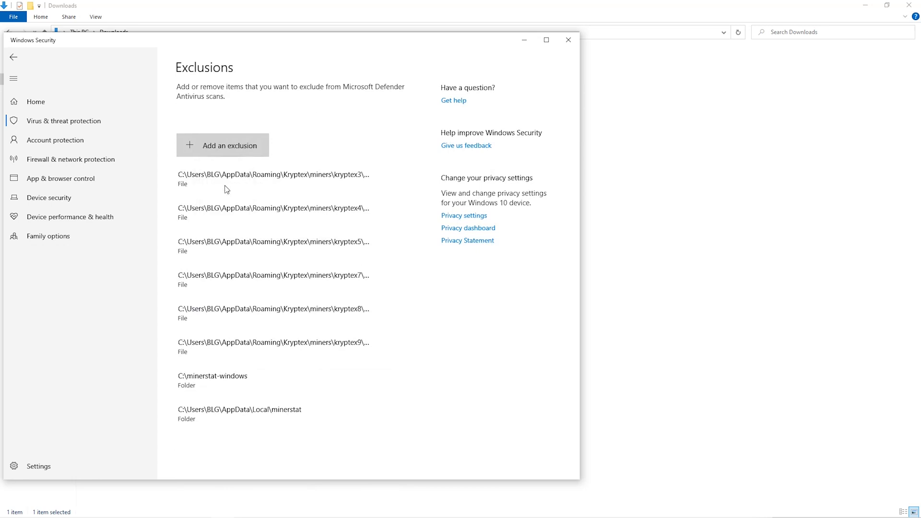
click(222, 145)
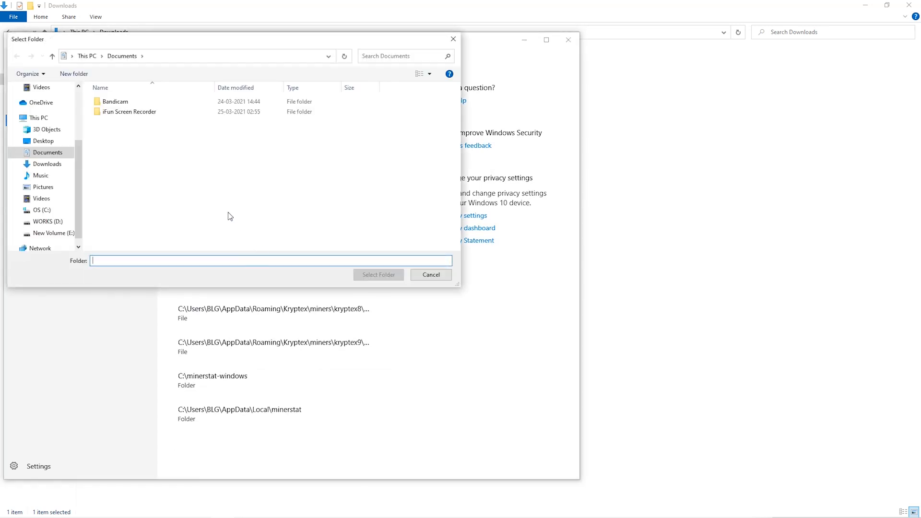
click(47, 175)
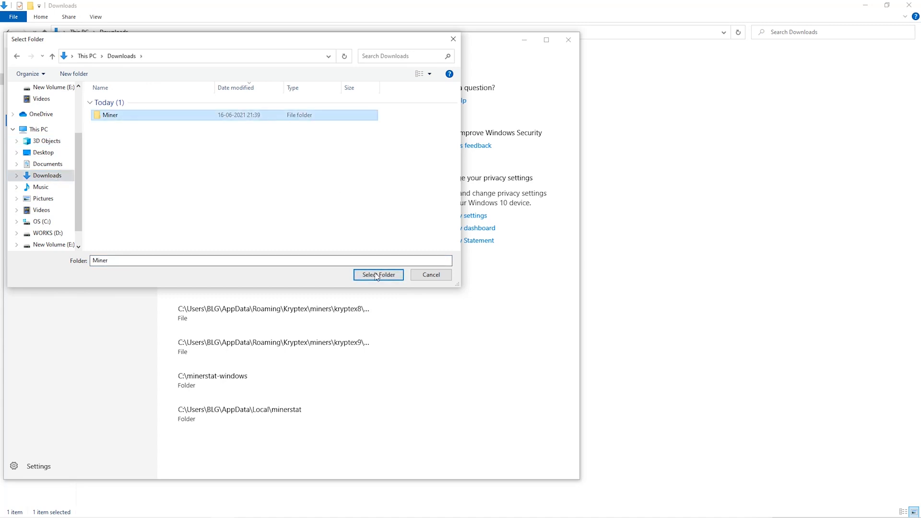
click(378, 275)
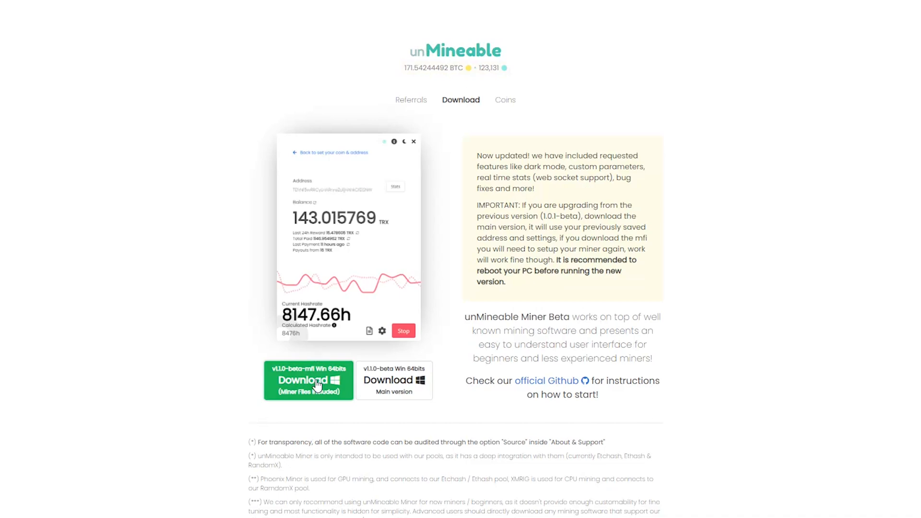
- Download the v1.1.0-beta-mfi miner package zip into the Miner folder
click(308, 380)
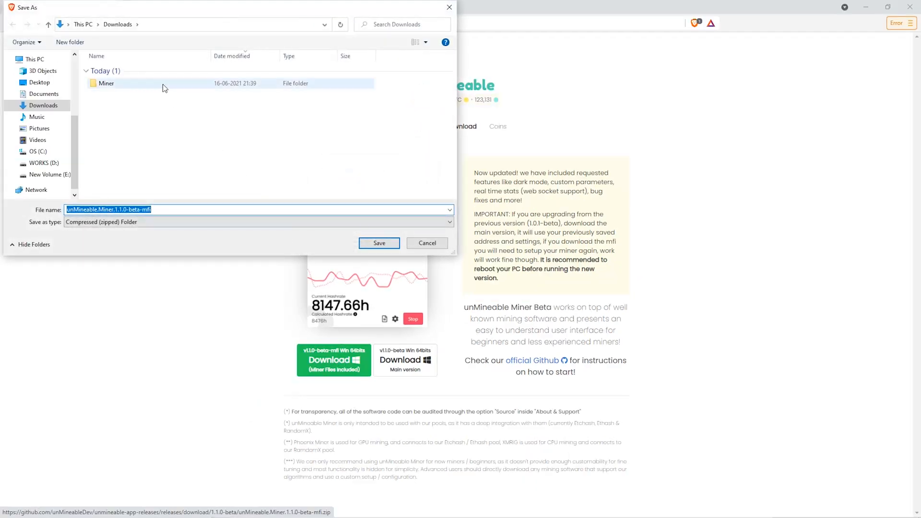
double_click(106, 83)
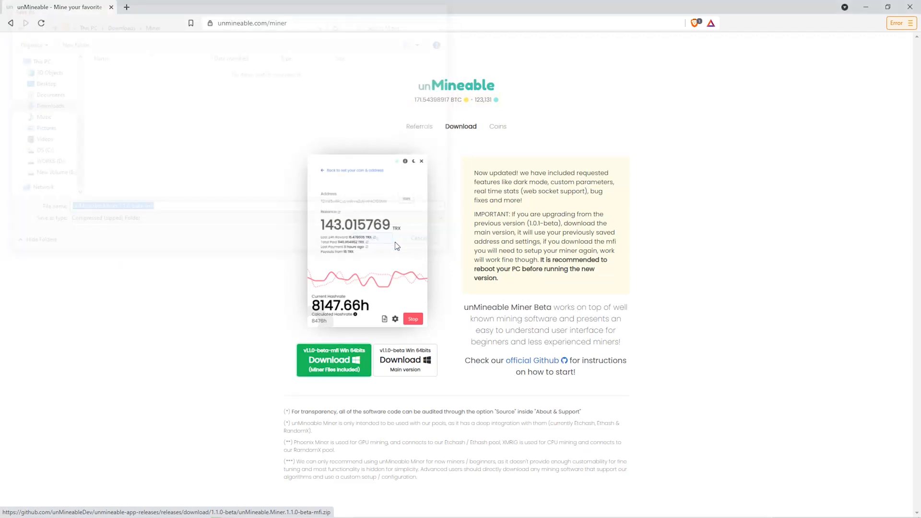
click(334, 360)
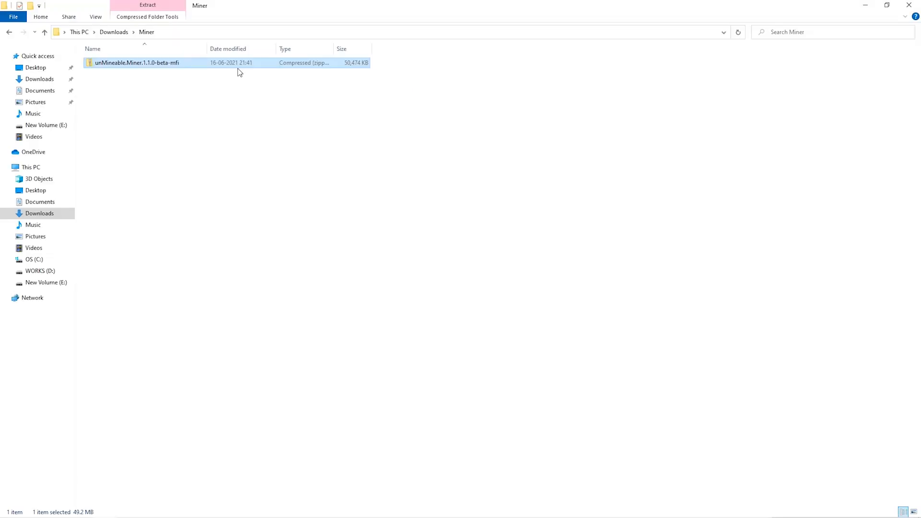
- Extract the zip with 7-Zip Extract Here and launch the unMineable Miner application
right_click(137, 62)
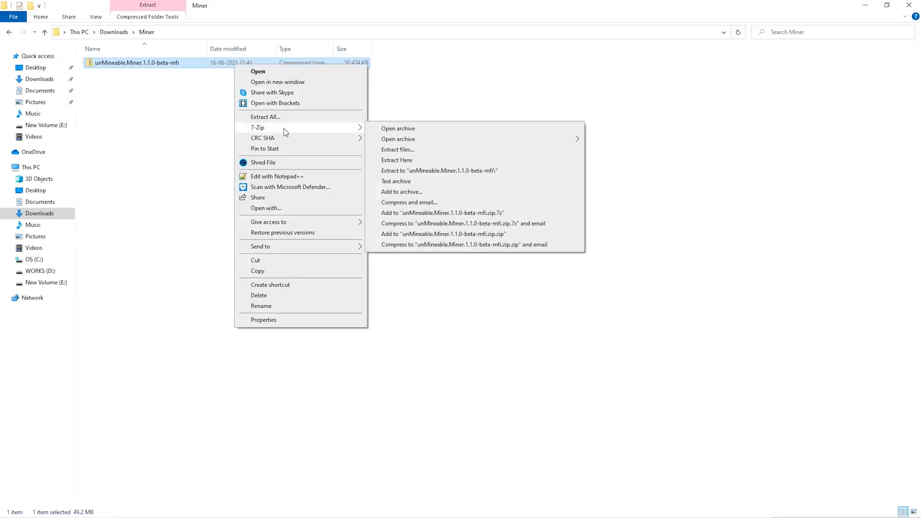
click(395, 167)
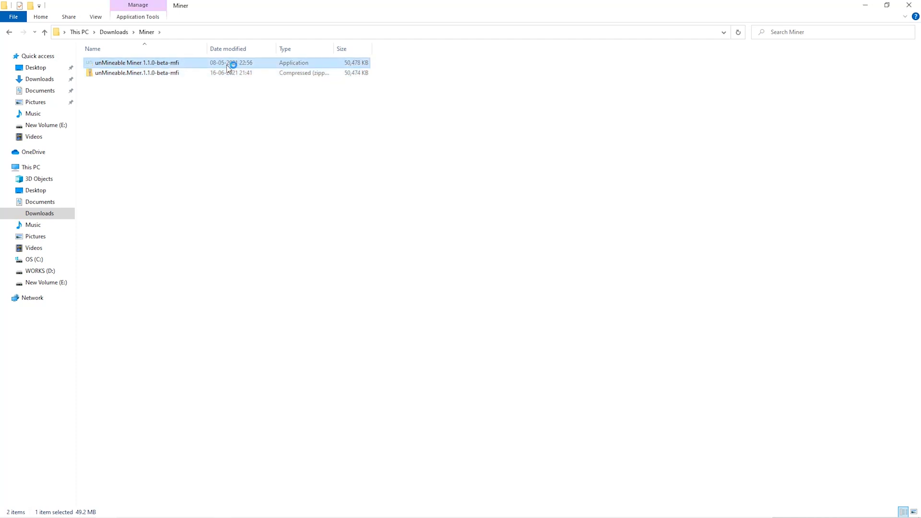
double_click(135, 63)
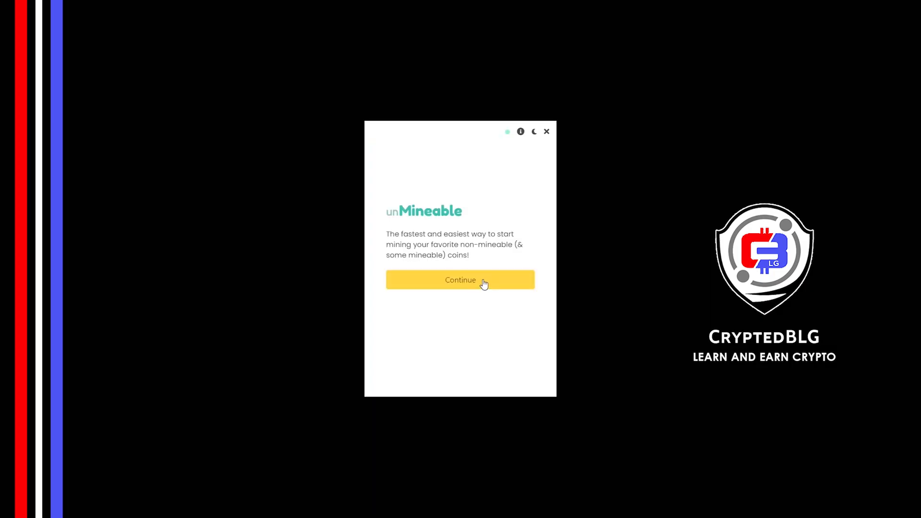
- Pass the welcome screen and proceed with Graphics Card (GPU) as the mining hardware
click(459, 279)
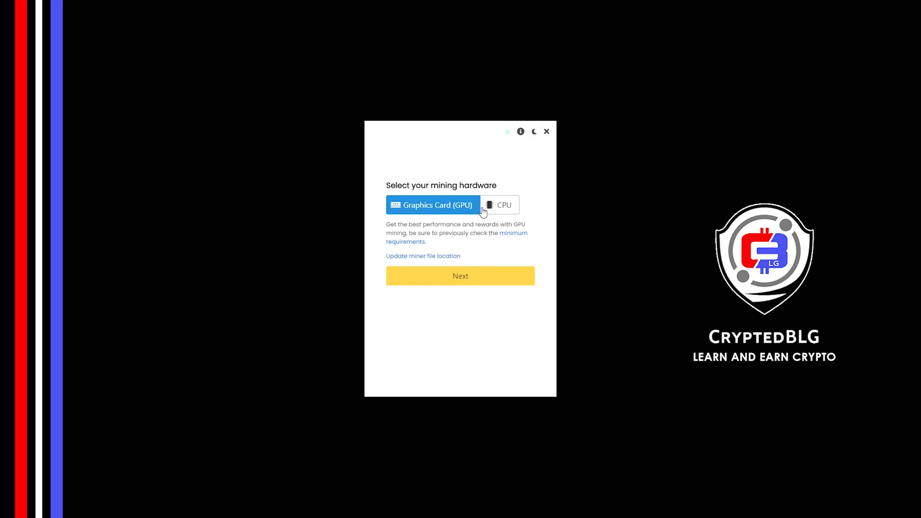
mouse_move(496, 210)
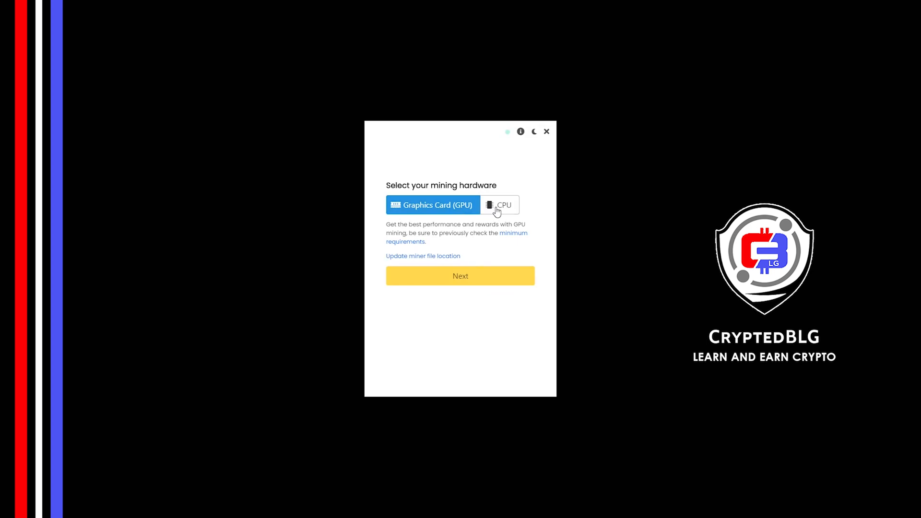
click(499, 205)
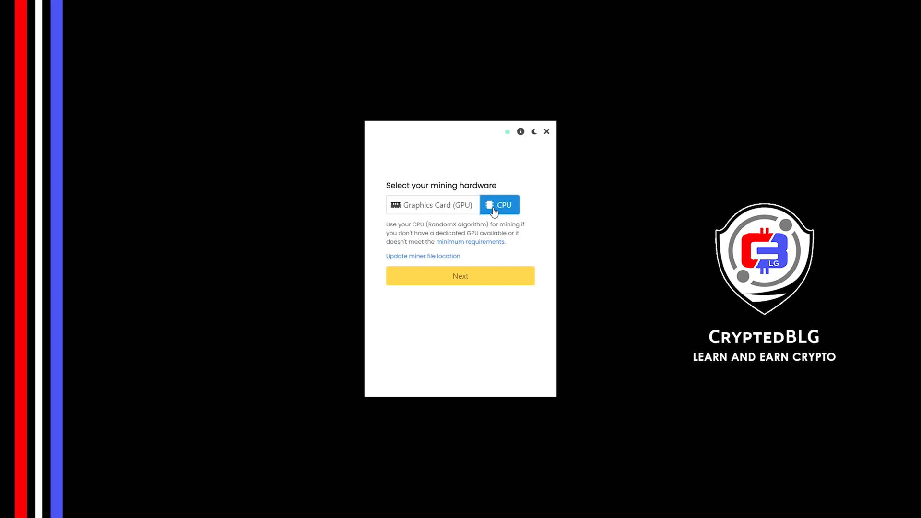
mouse_move(443, 212)
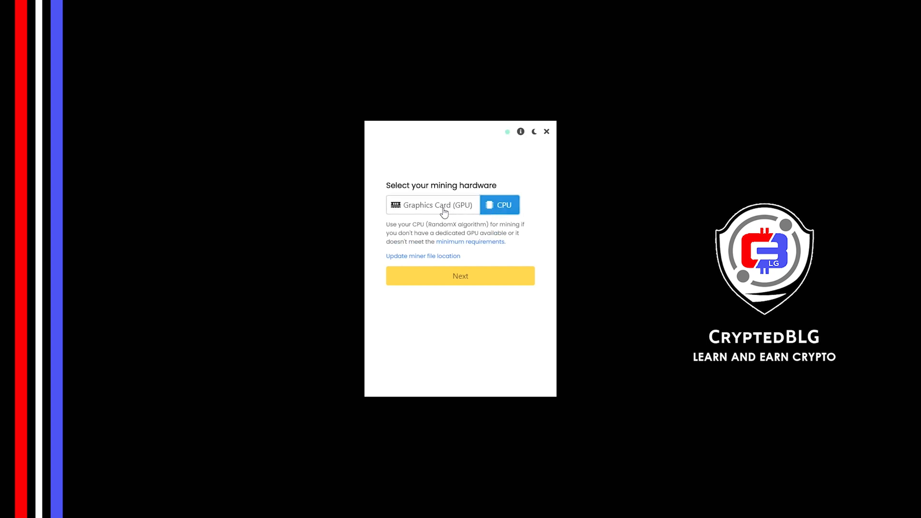
click(433, 204)
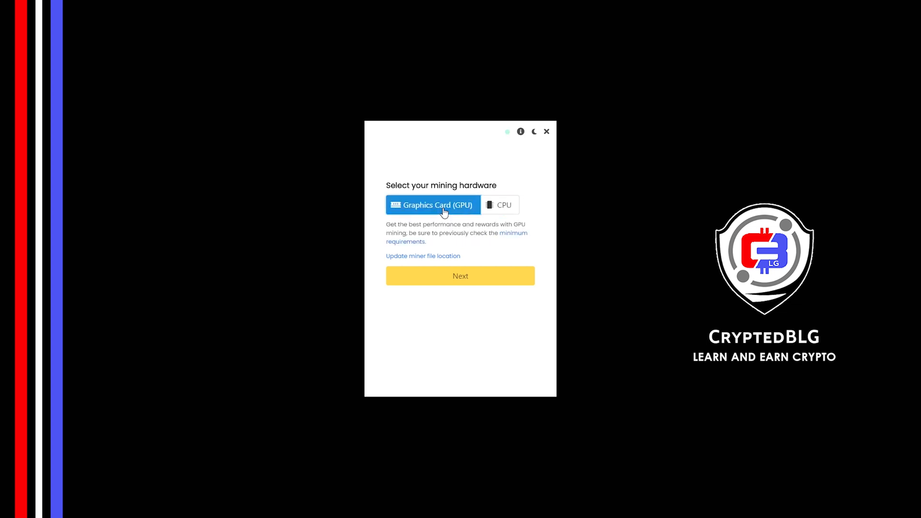
mouse_move(470, 304)
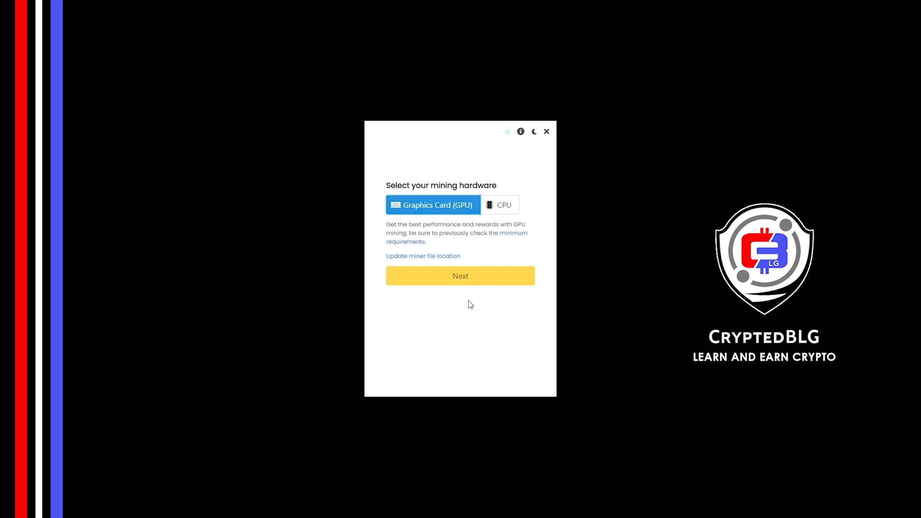
click(460, 276)
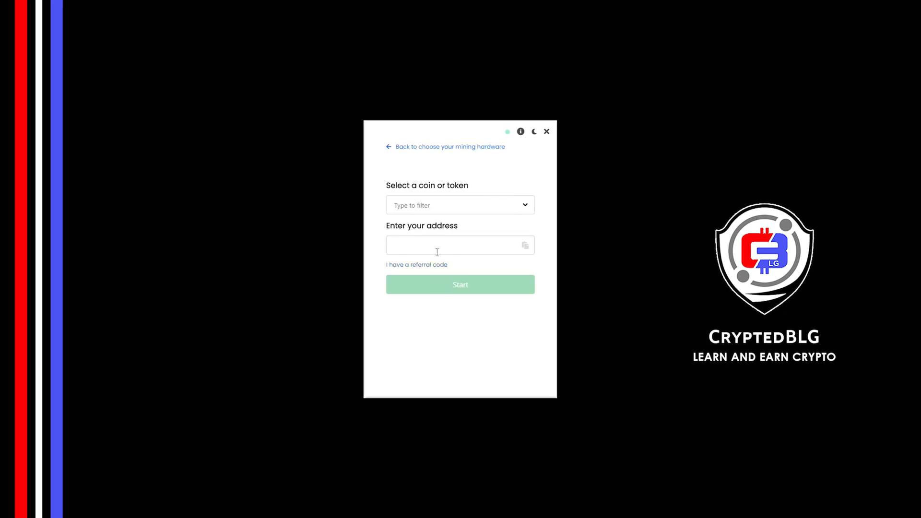
text(nano)
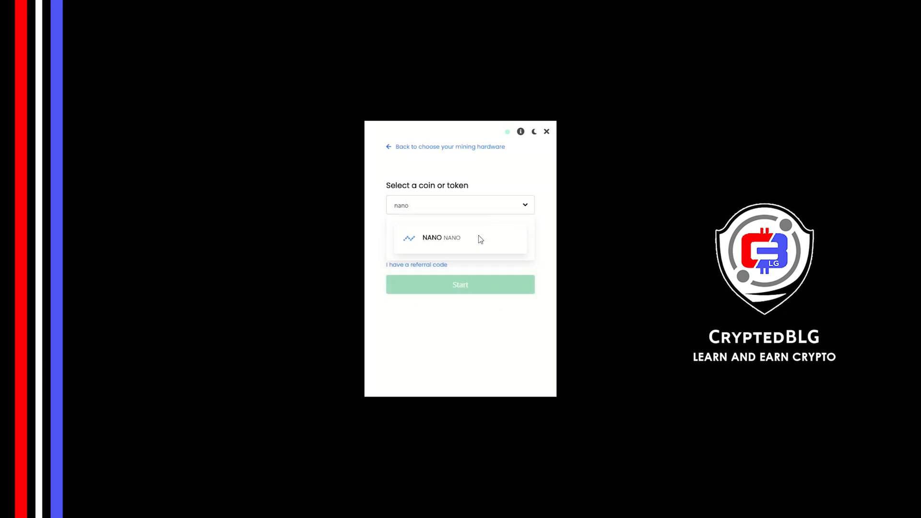
click(441, 237)
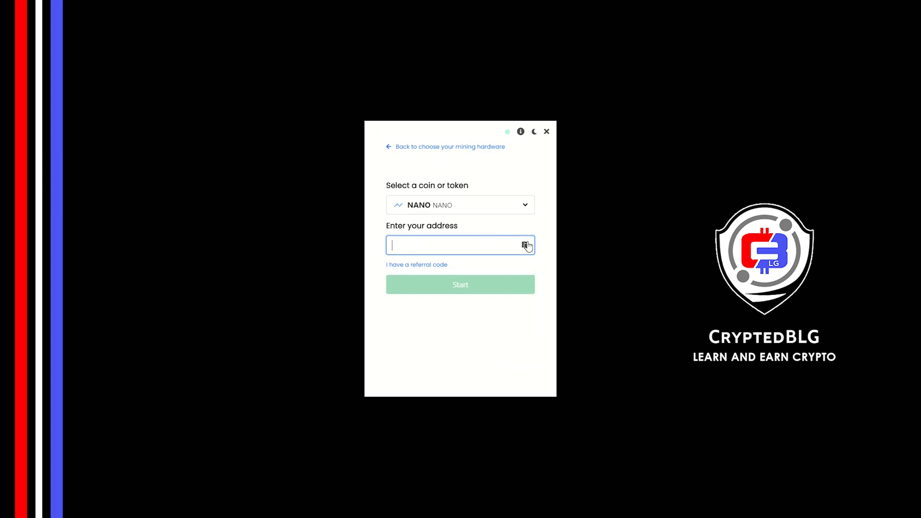
text(nano_3pimaii5gnyt7din7up6juk6mt4)
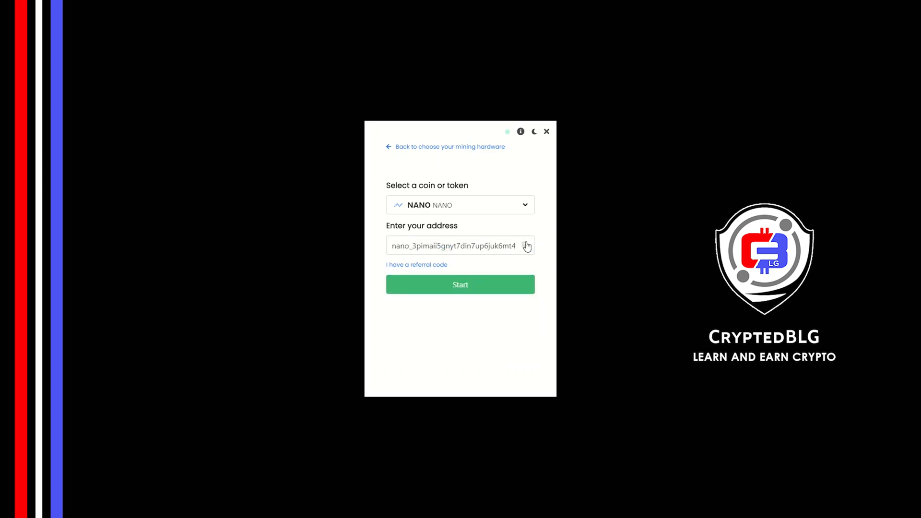
click(416, 265)
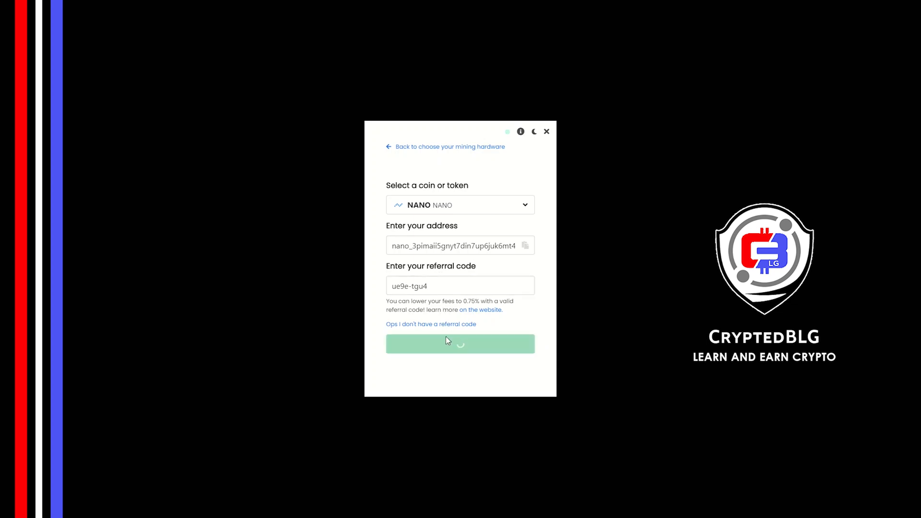
- Start mining and allow the miner through the Windows firewall alert
click(459, 343)
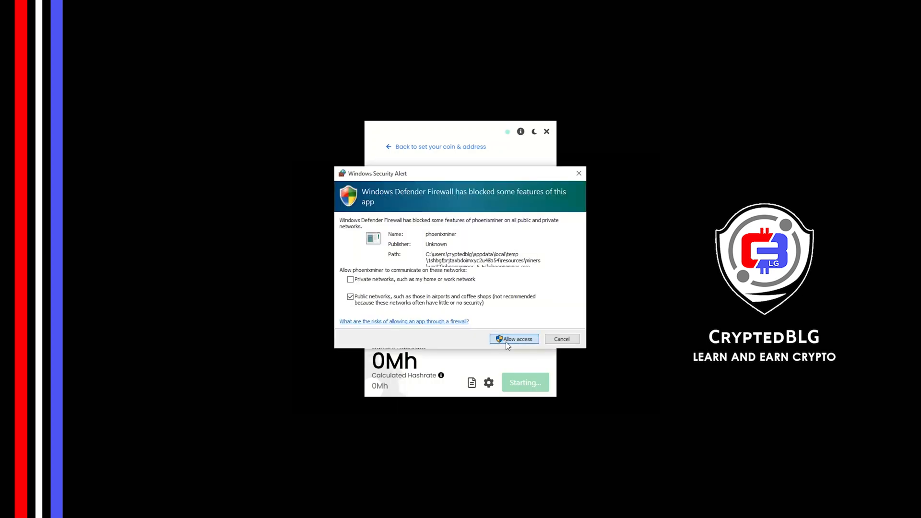
click(513, 339)
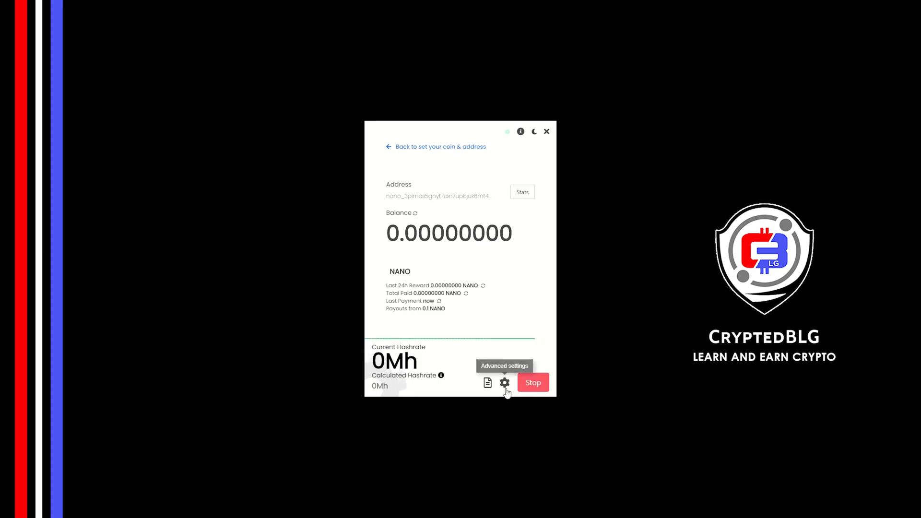
click(504, 383)
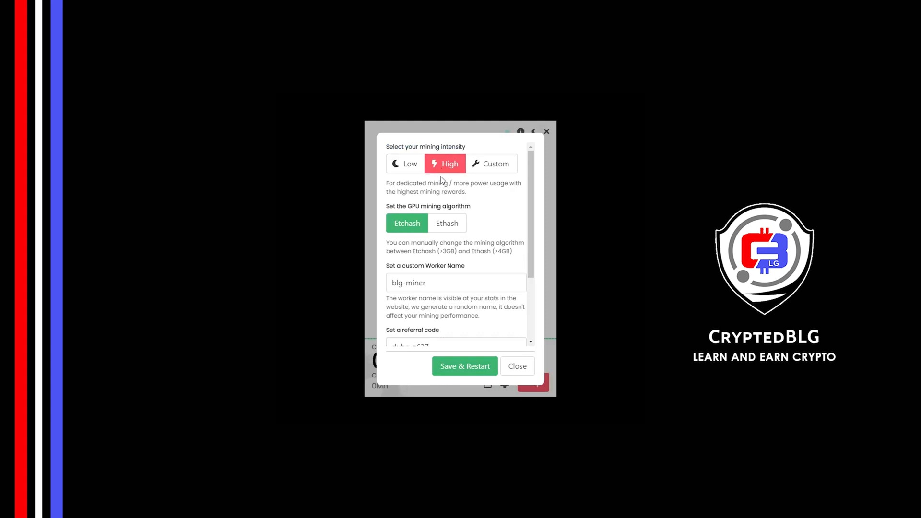
mouse_move(407, 223)
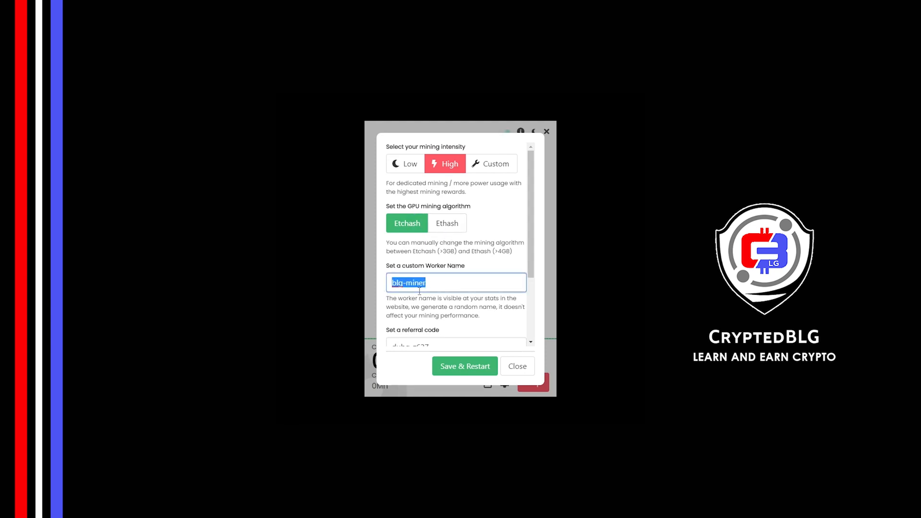
- Review worker name blg-miner and turn on Start mining on app start, then Save & Restart
click(440, 304)
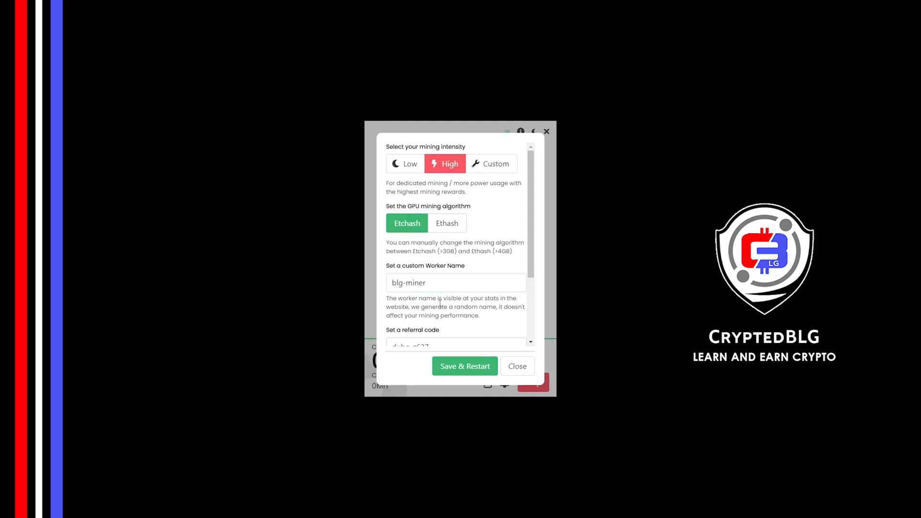
scroll(down, 3)
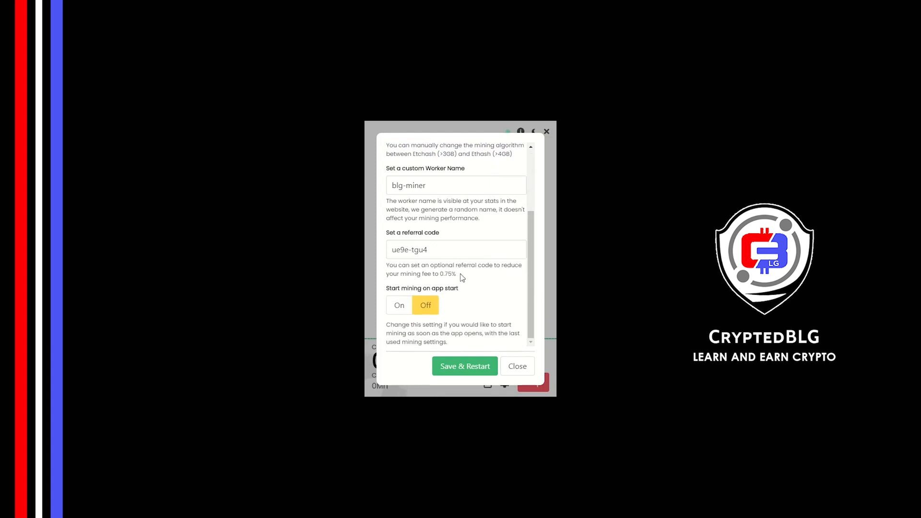
mouse_move(430, 240)
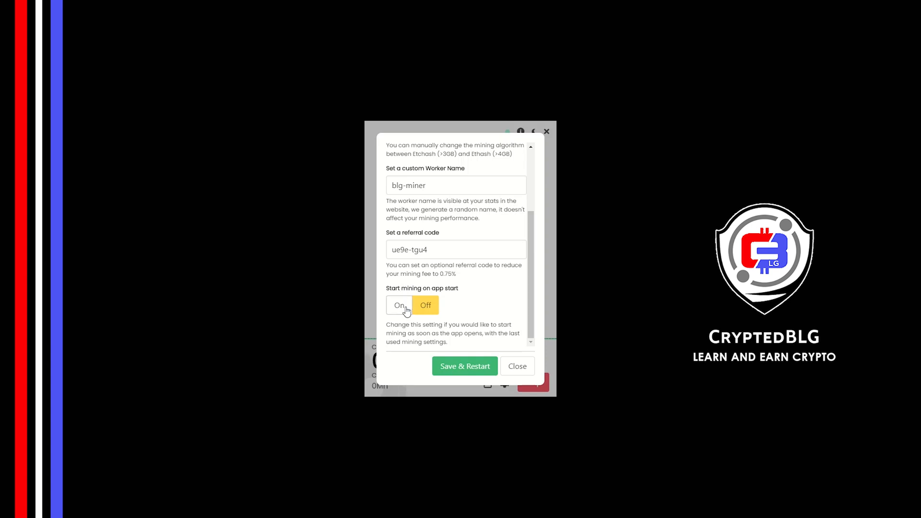
click(464, 366)
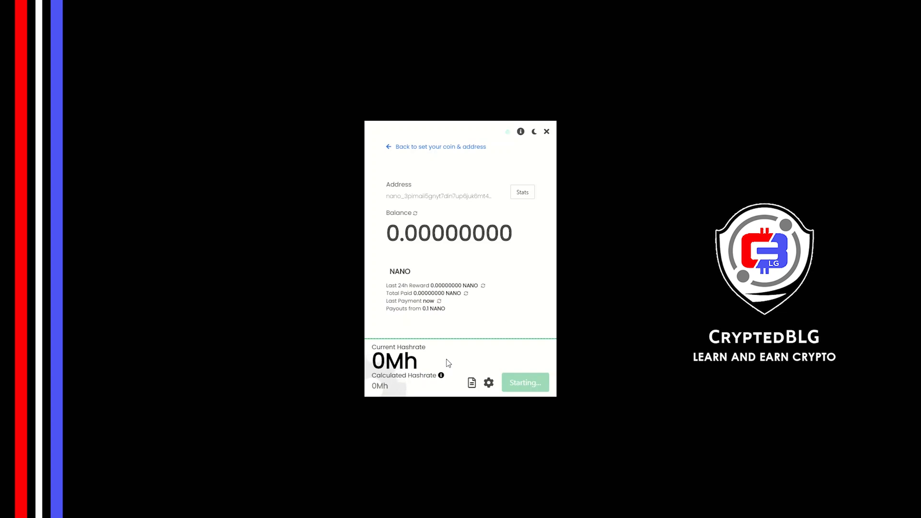
click(524, 383)
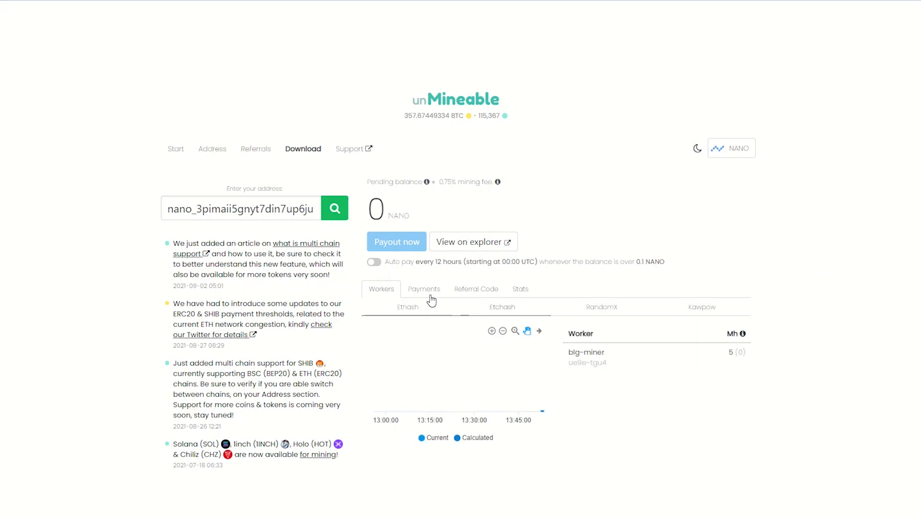
click(424, 289)
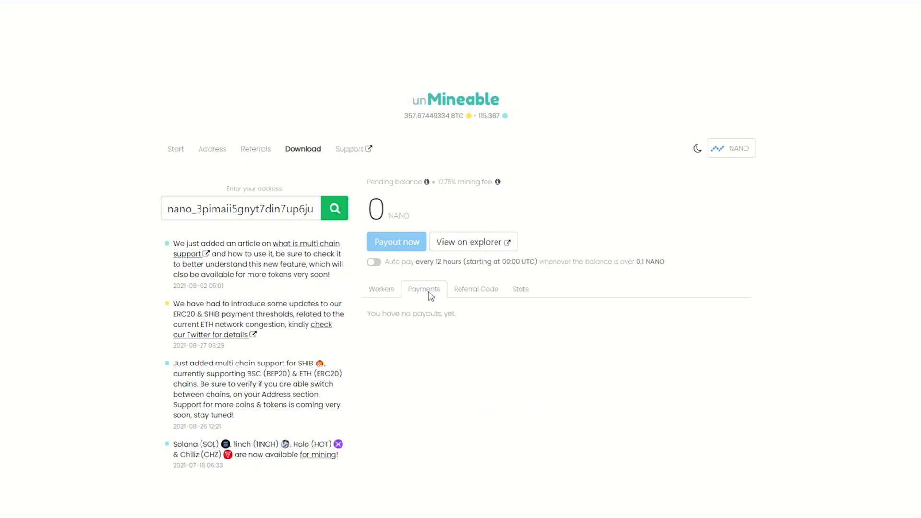
click(476, 289)
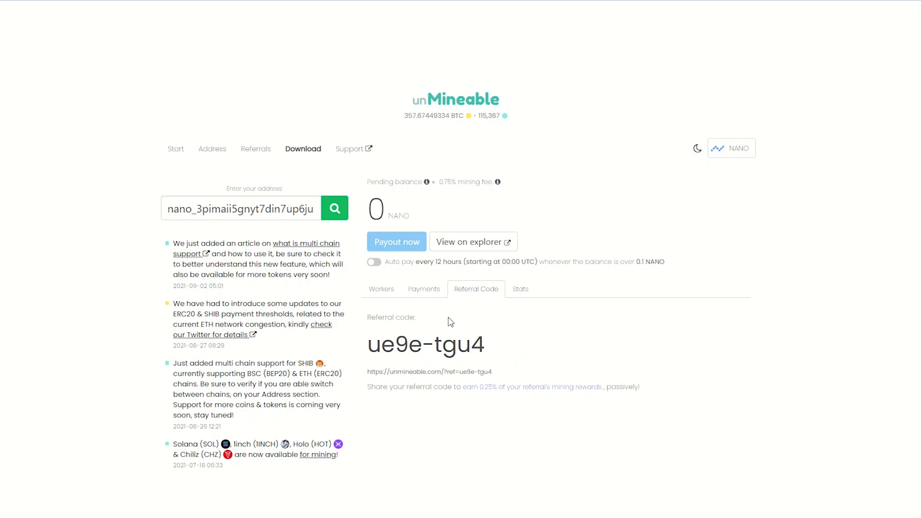
click(519, 289)
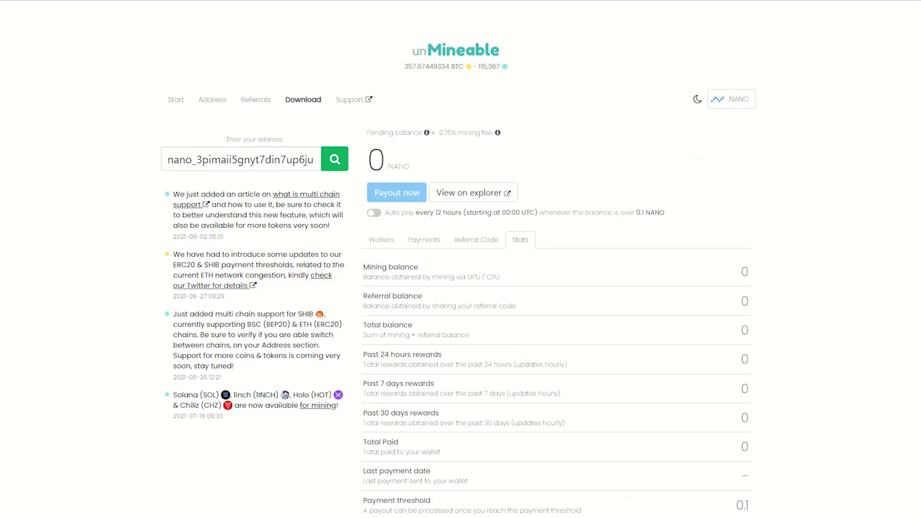